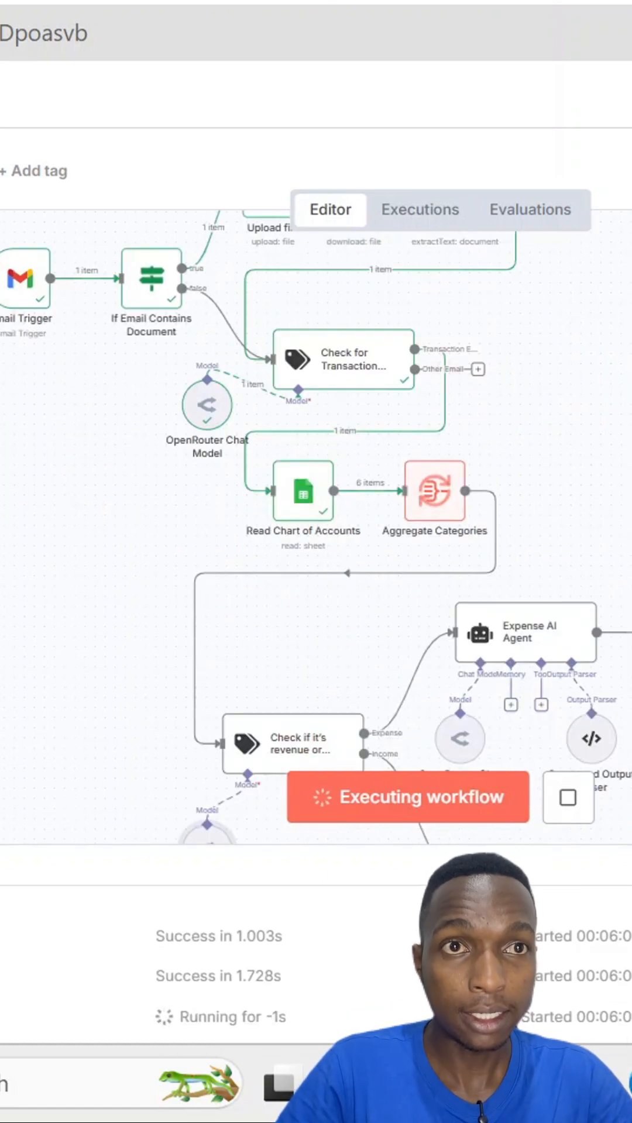
- Scroll through the executed accounting workflow's logged Transactions ledger rows
scroll("down", 3)
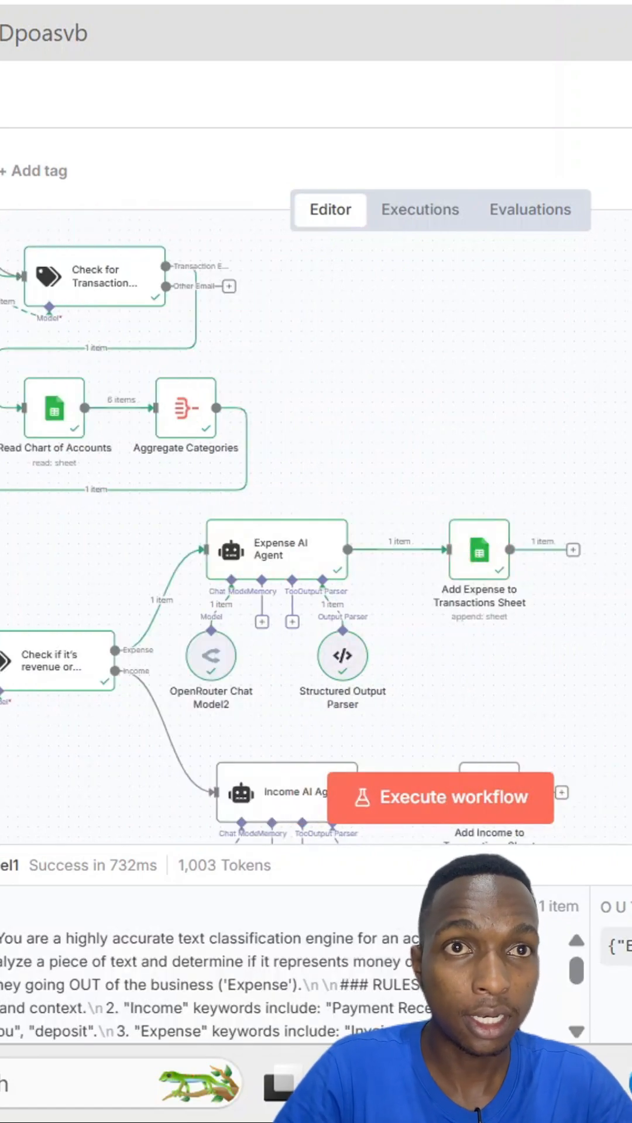
mouse_move(465, 416)
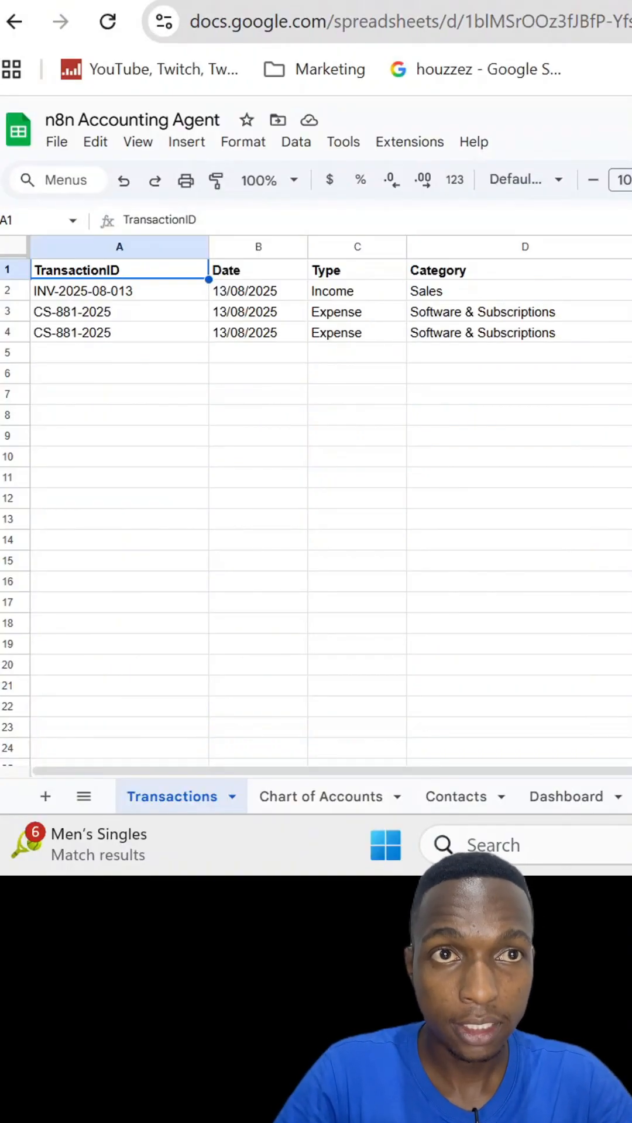
scroll("right", 3)
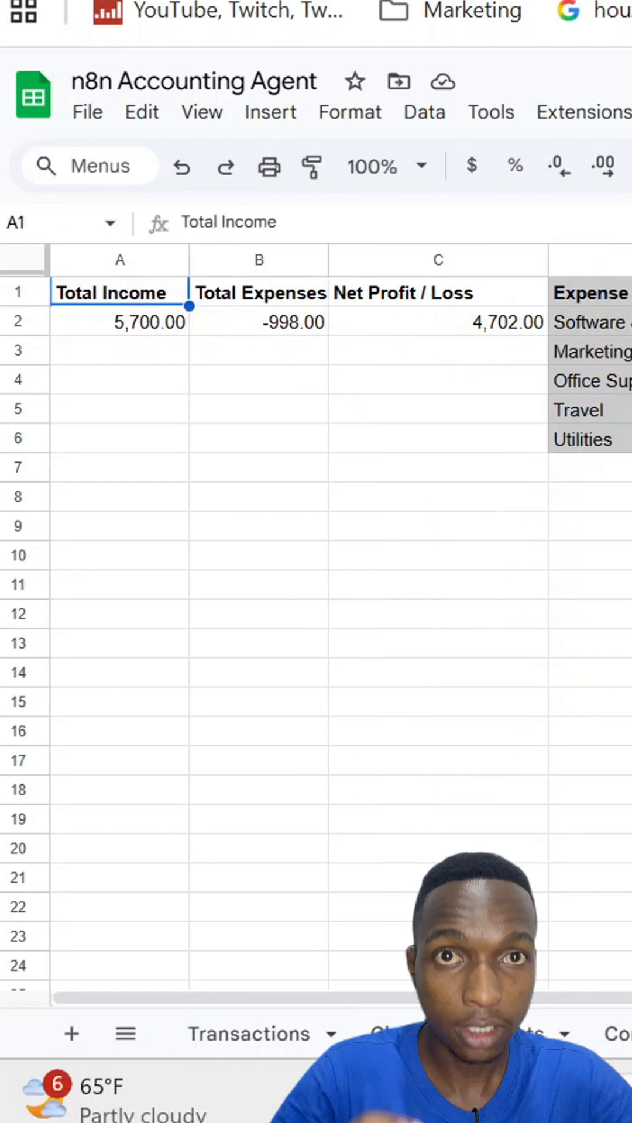
mouse_move(308, 508)
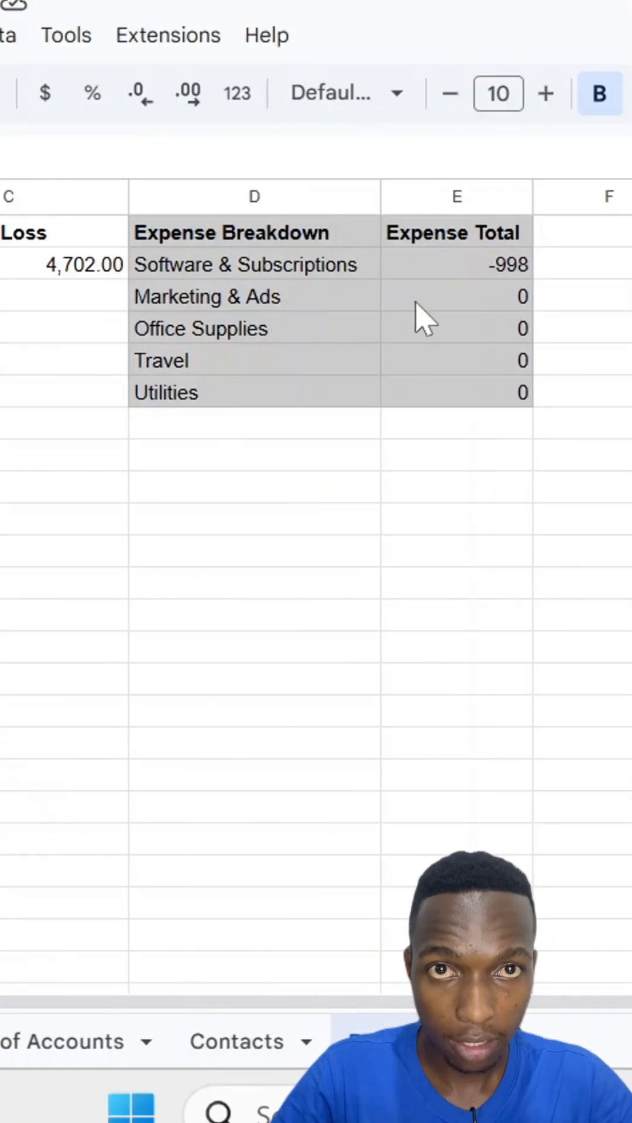
mouse_move(276, 337)
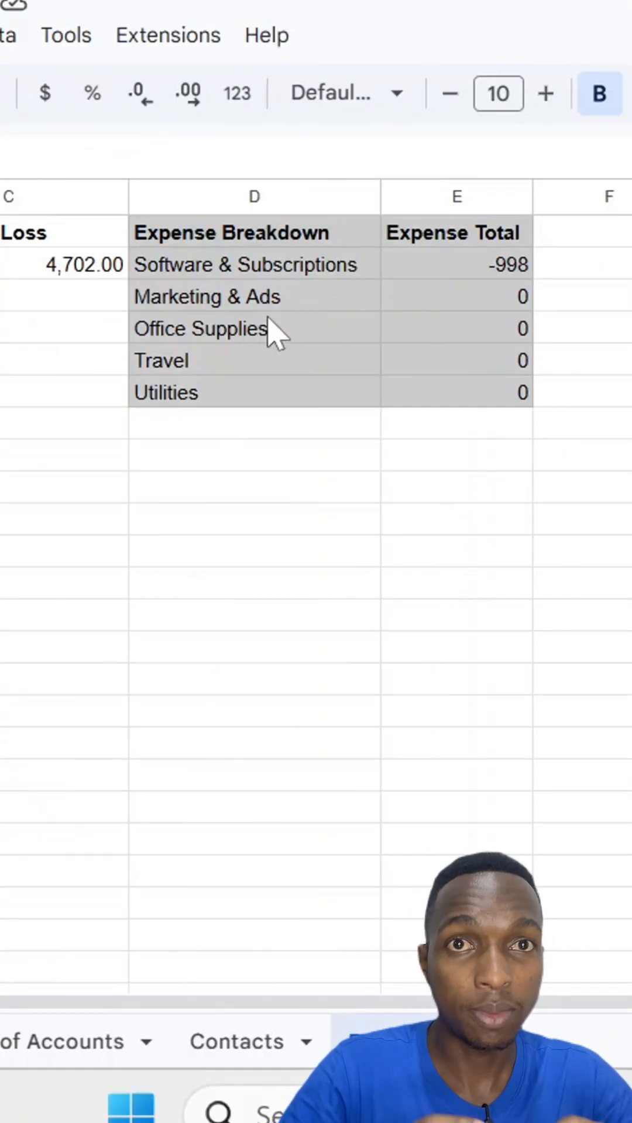
mouse_move(280, 275)
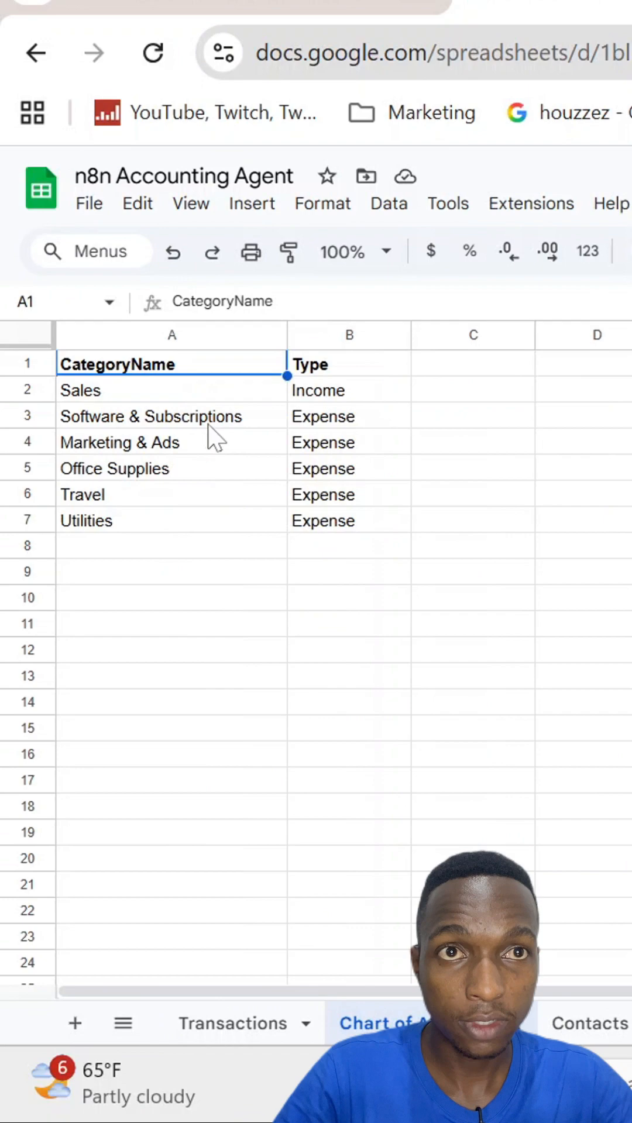
mouse_move(559, 956)
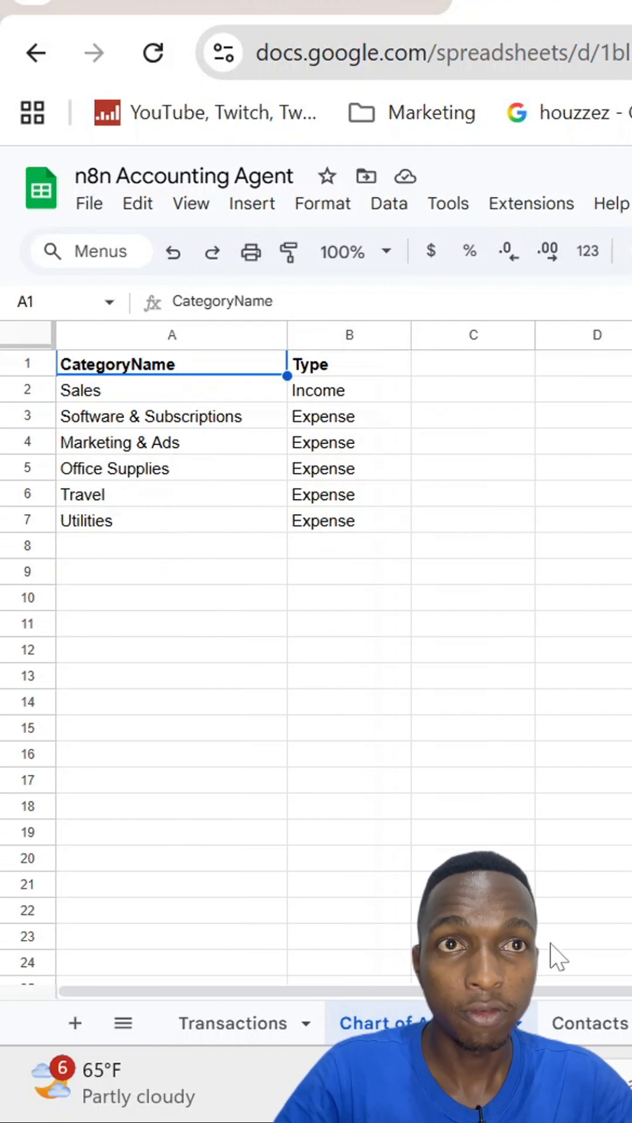
mouse_move(262, 1023)
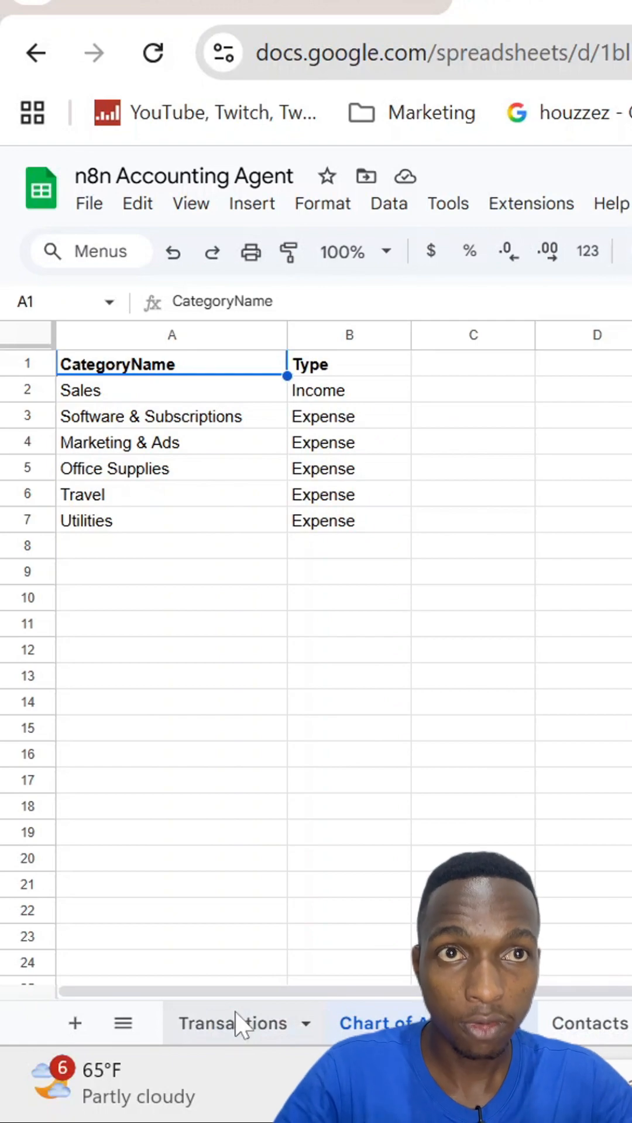
- Review the Transactions and Chart of Accounts sheets, then show Contacts with Client A, Adobe, Google
left_click(233, 1022)
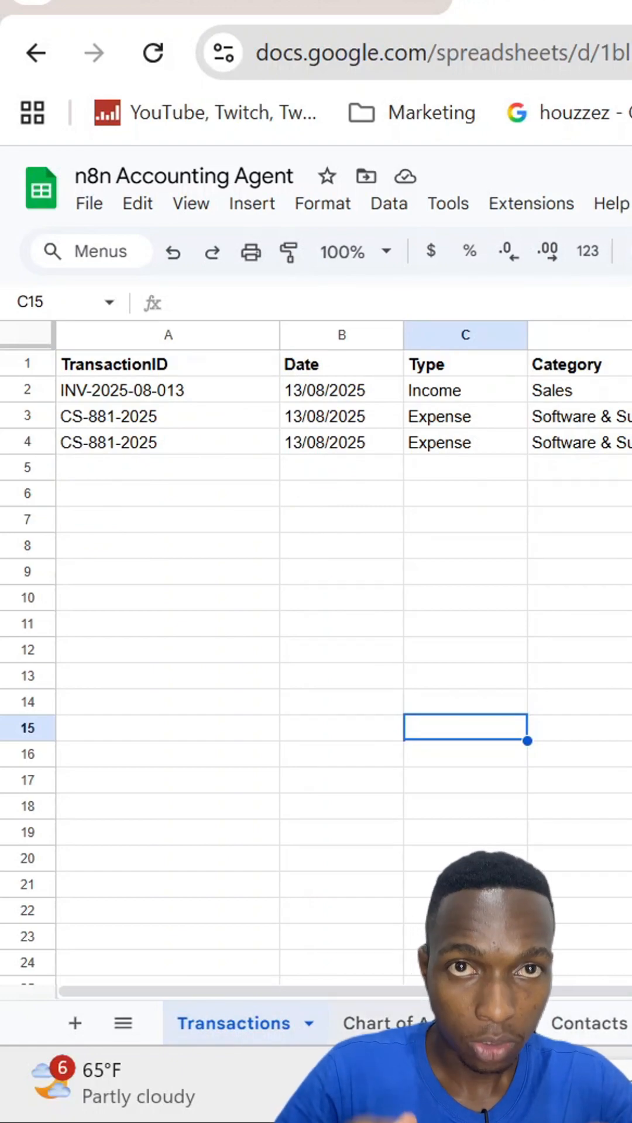
left_click(387, 1024)
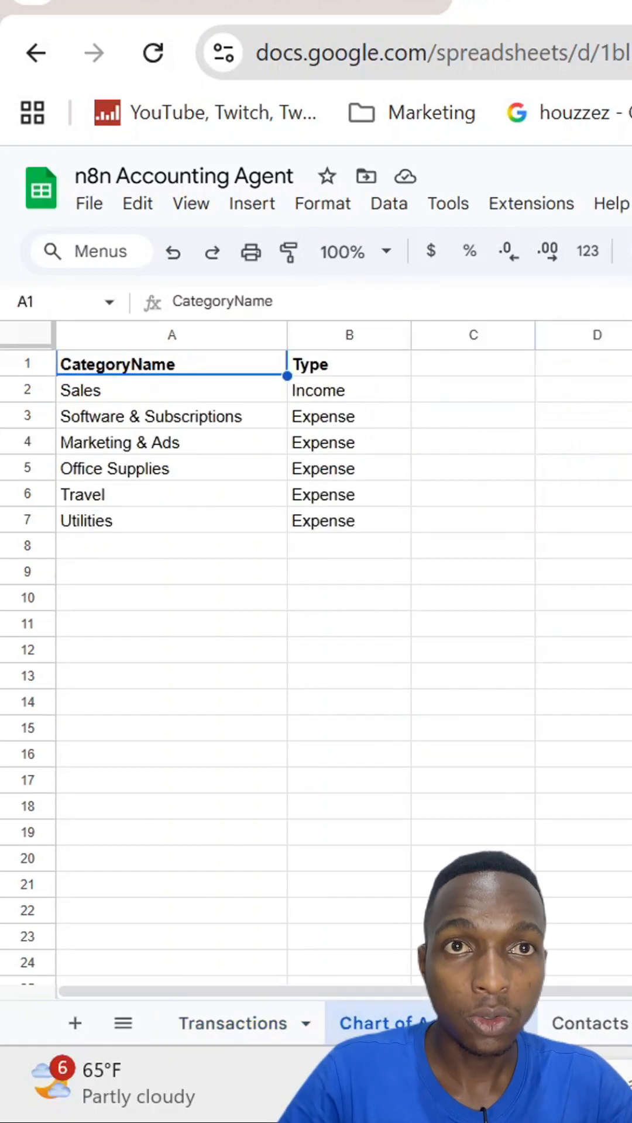
mouse_move(606, 1035)
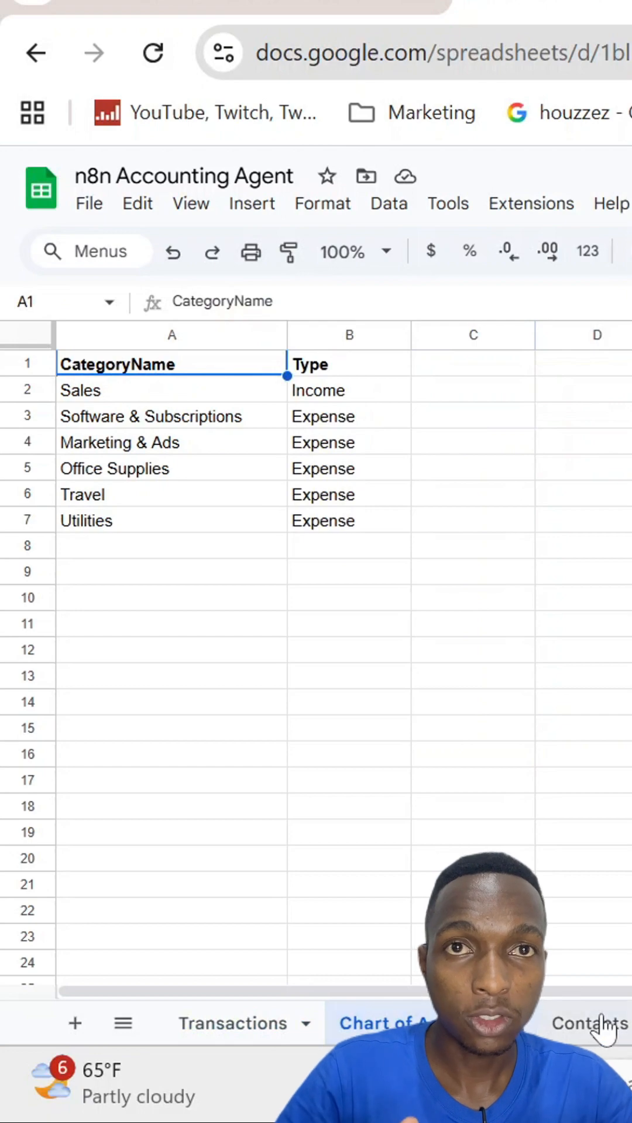
left_click(586, 1024)
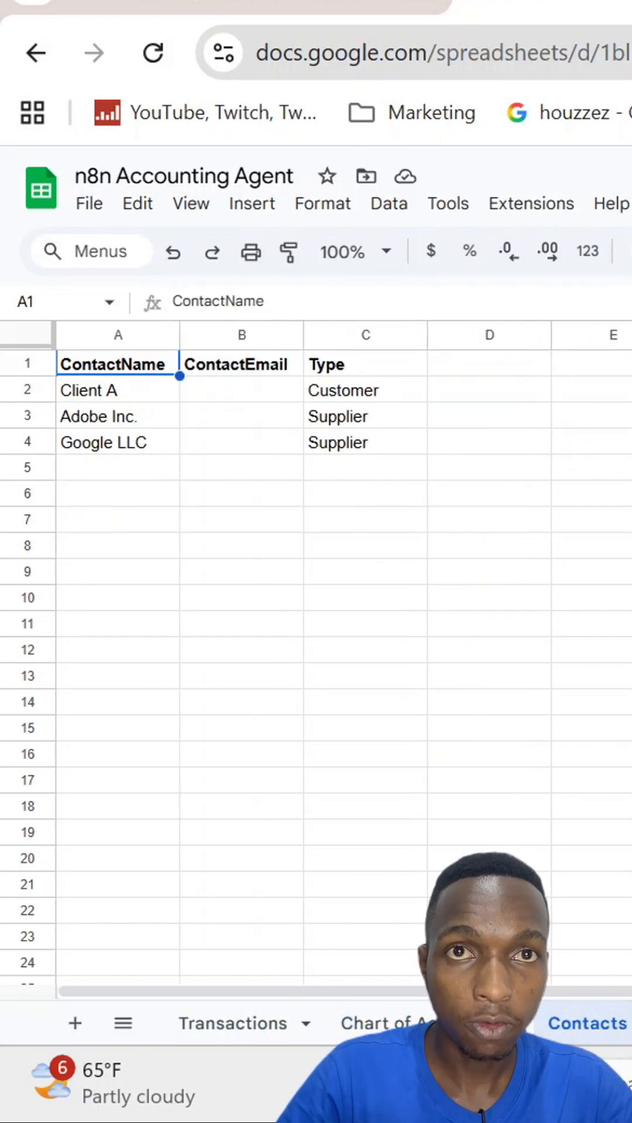